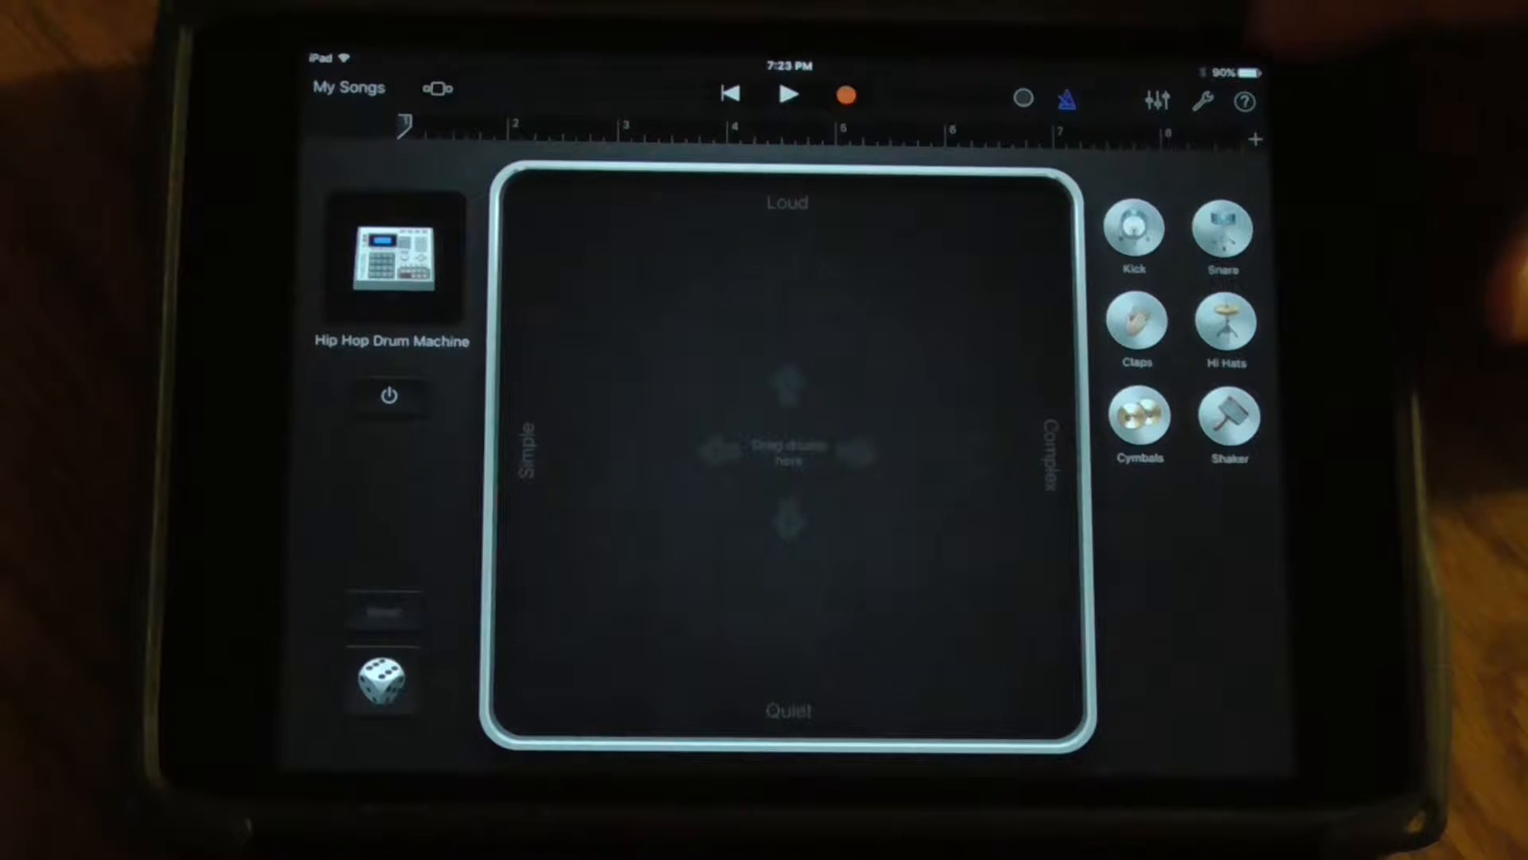
Open the drum kit picker from the Hip Hop Drum Machine kit icon
{"action": "left_click", "coordinate": [1245, 102]}
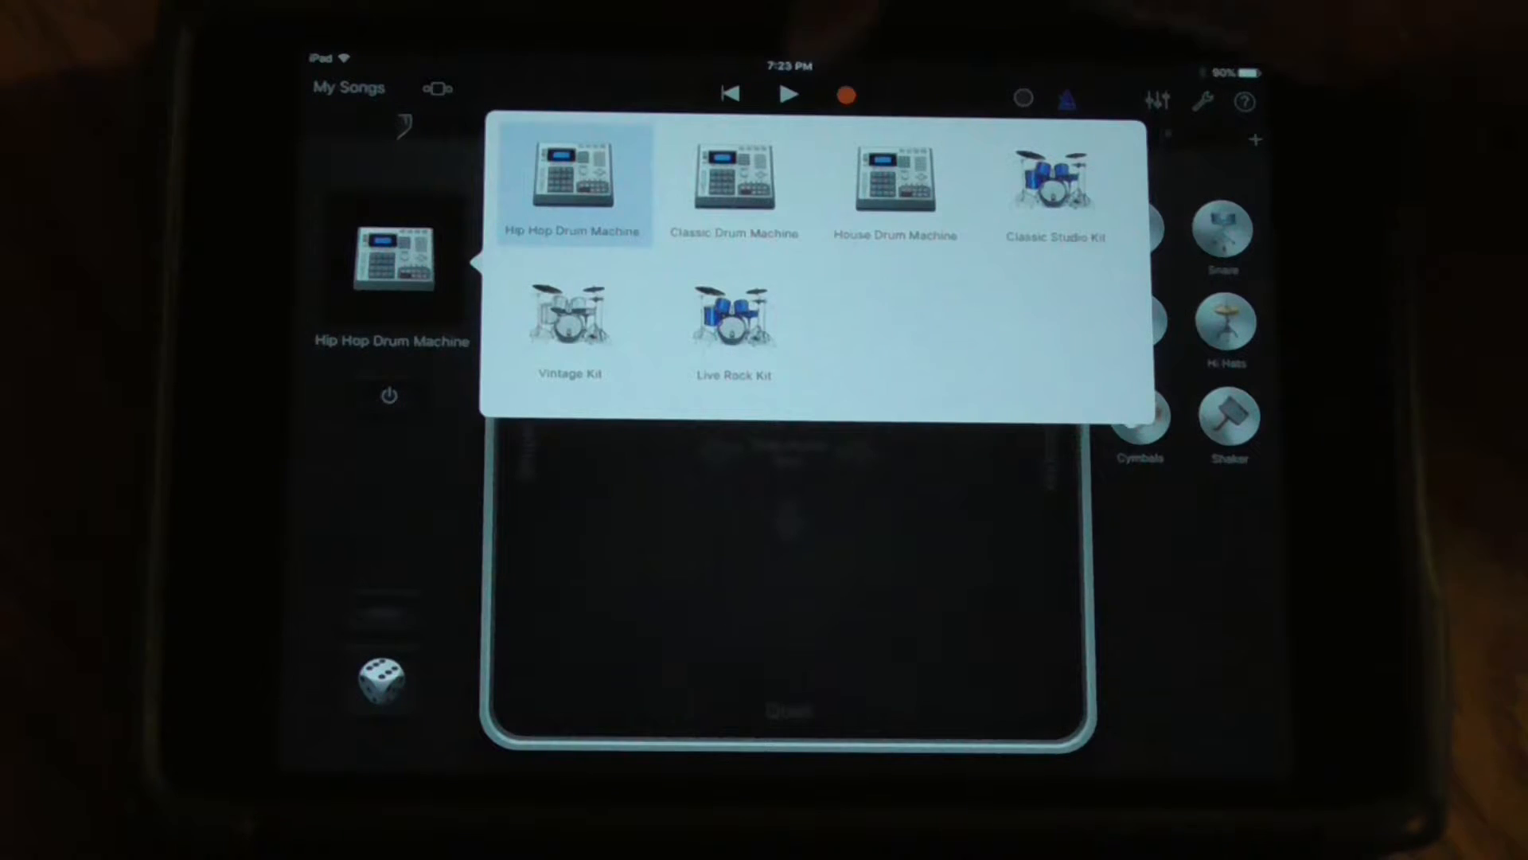
Choose Live Rock Kit as the Smart Drums kit
{"action": "left_click", "coordinate": [733, 317]}
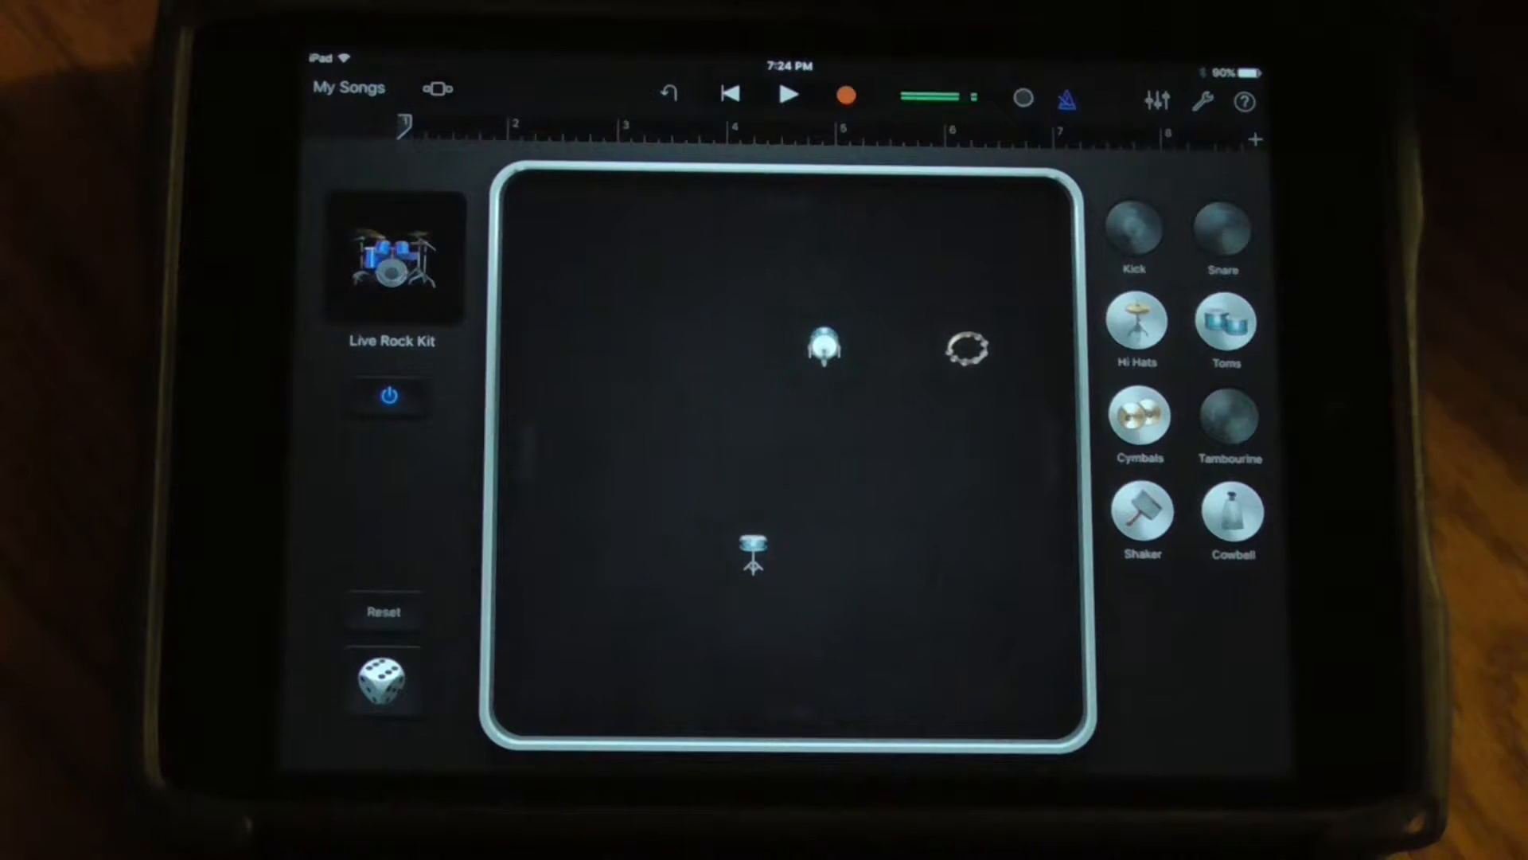
Reset the Loud/Quiet–Simple/Complex grid so no Live Rock Kit drums remain
{"action": "left_click", "coordinate": [790, 95]}
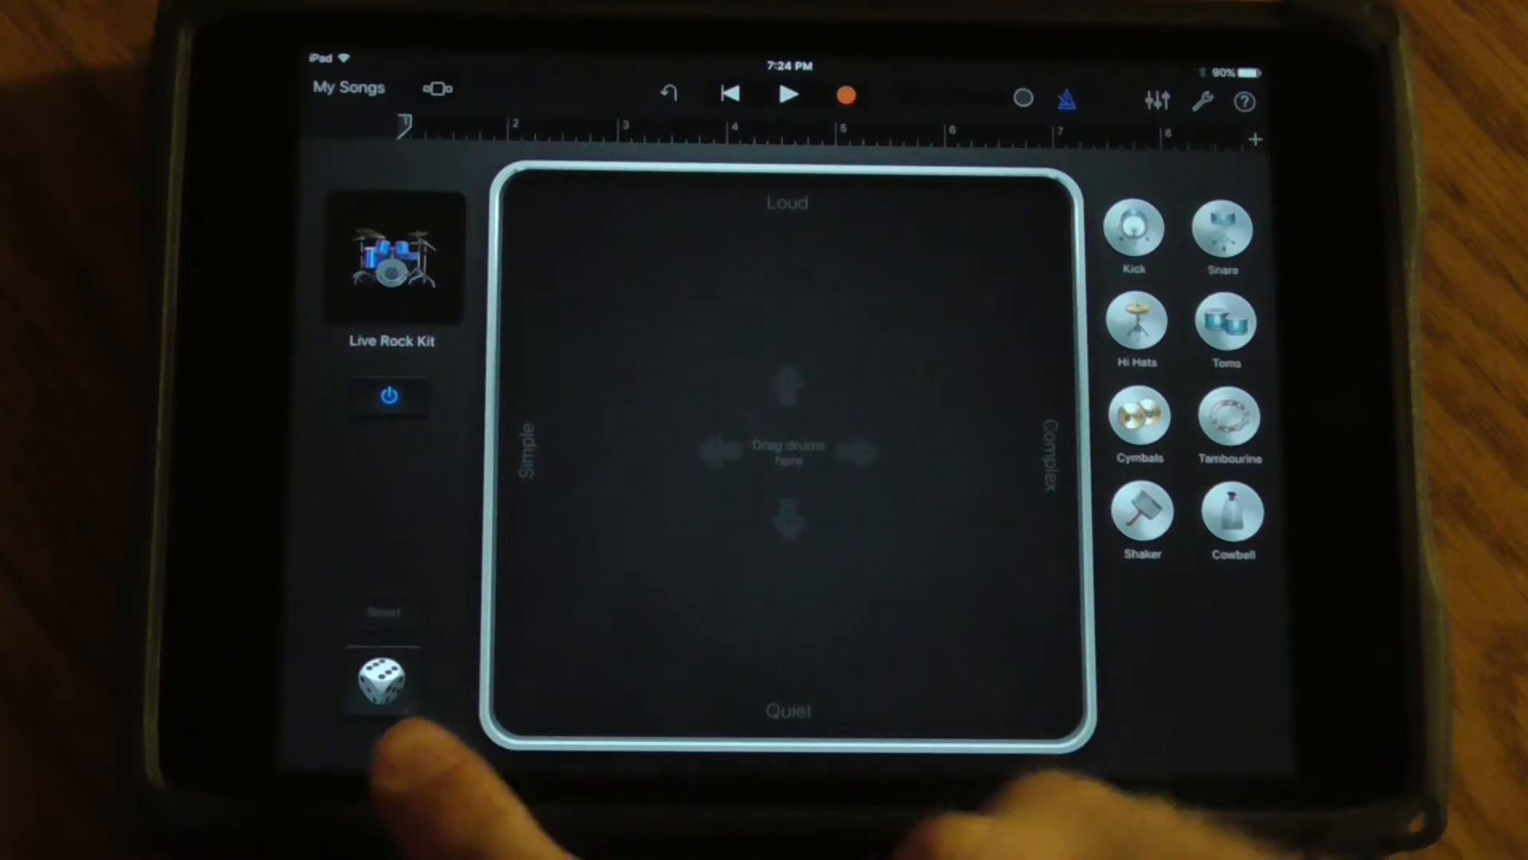
Roll the dice repeatedly to generate a random Live Rock Kit beat pattern
{"action": "left_click", "coordinate": [383, 679]}
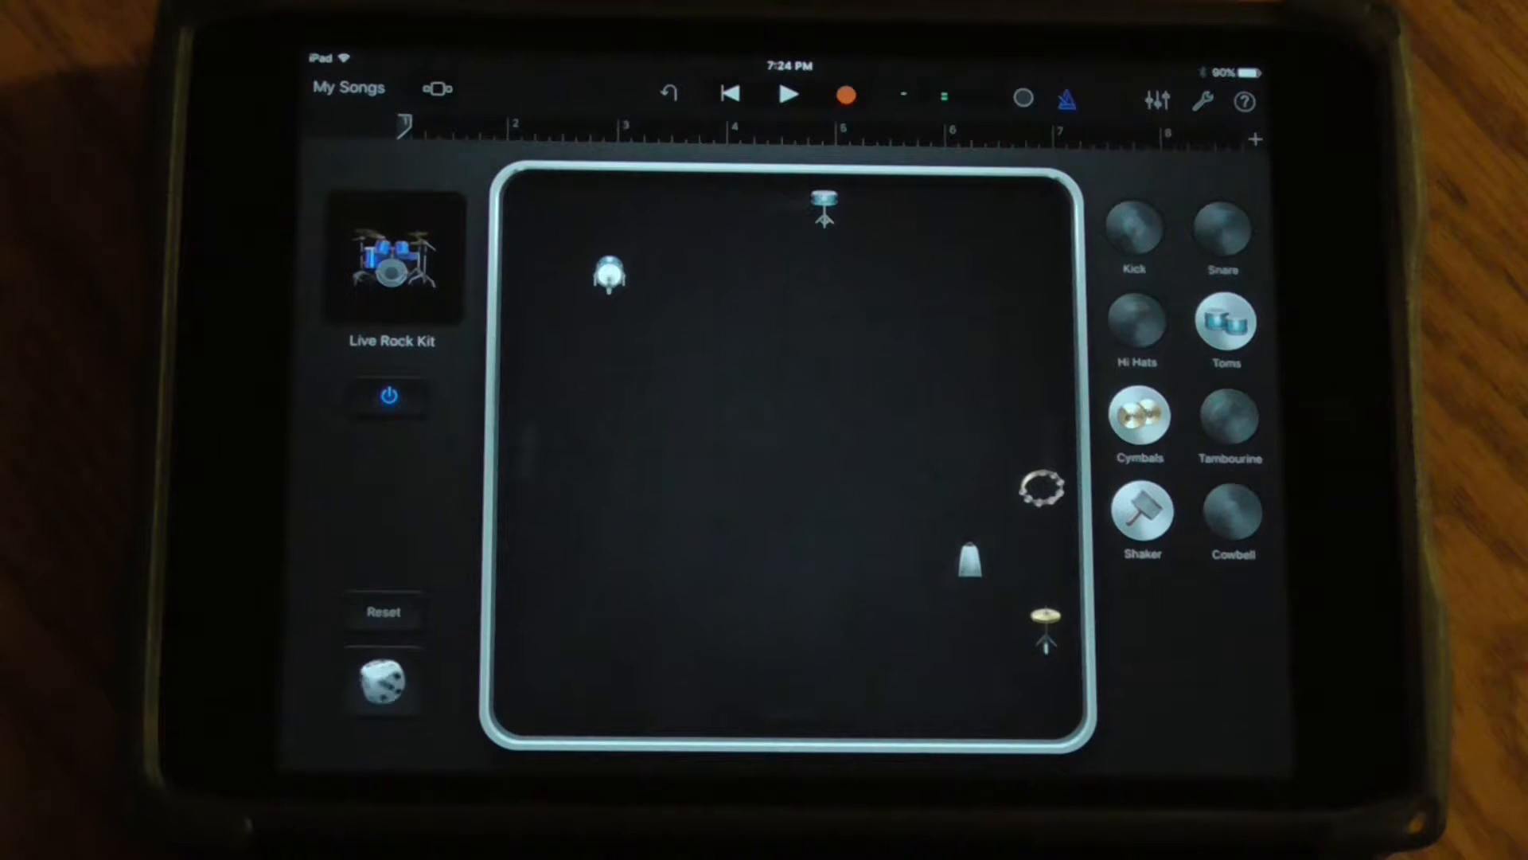
{"action": "left_click", "coordinate": [382, 680]}
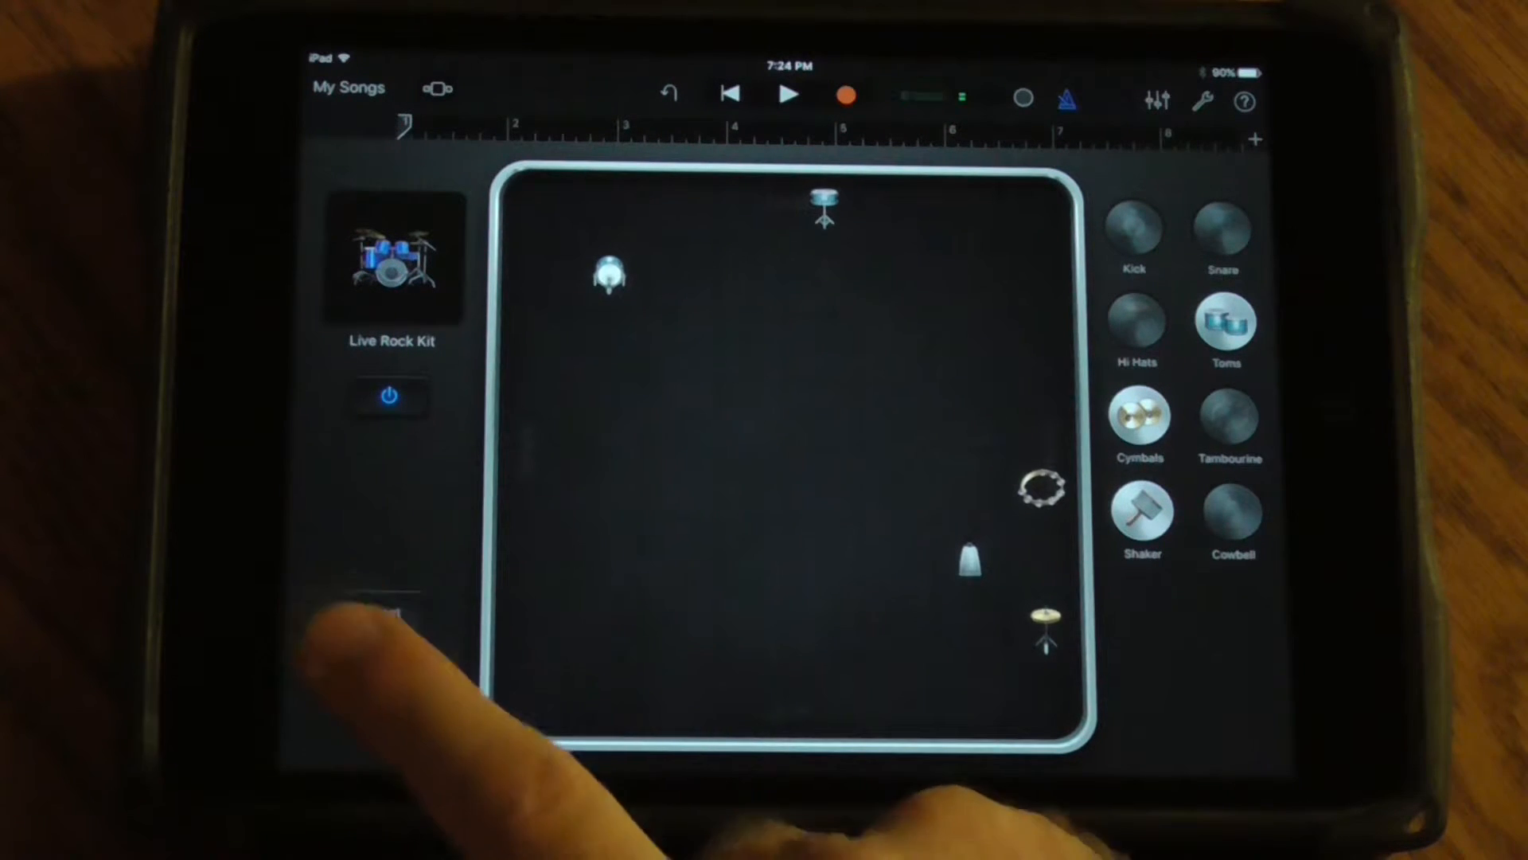
{"action": "left_click", "coordinate": [383, 683]}
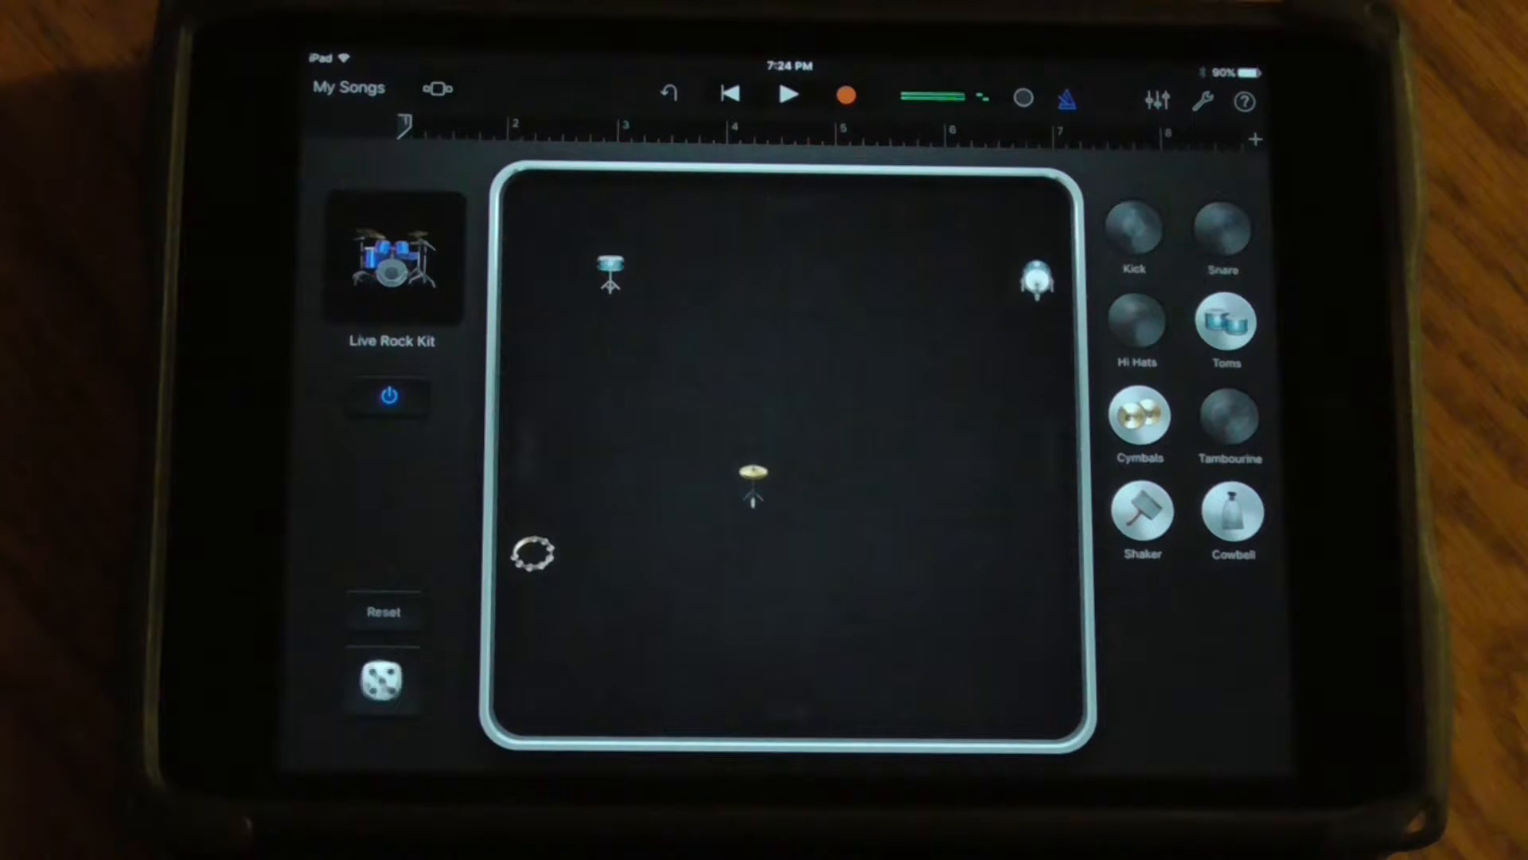
Move the kick lower and add Cowbell, Cymbals, Toms and Shaker to the grid
{"action": "left_click", "coordinate": [382, 682]}
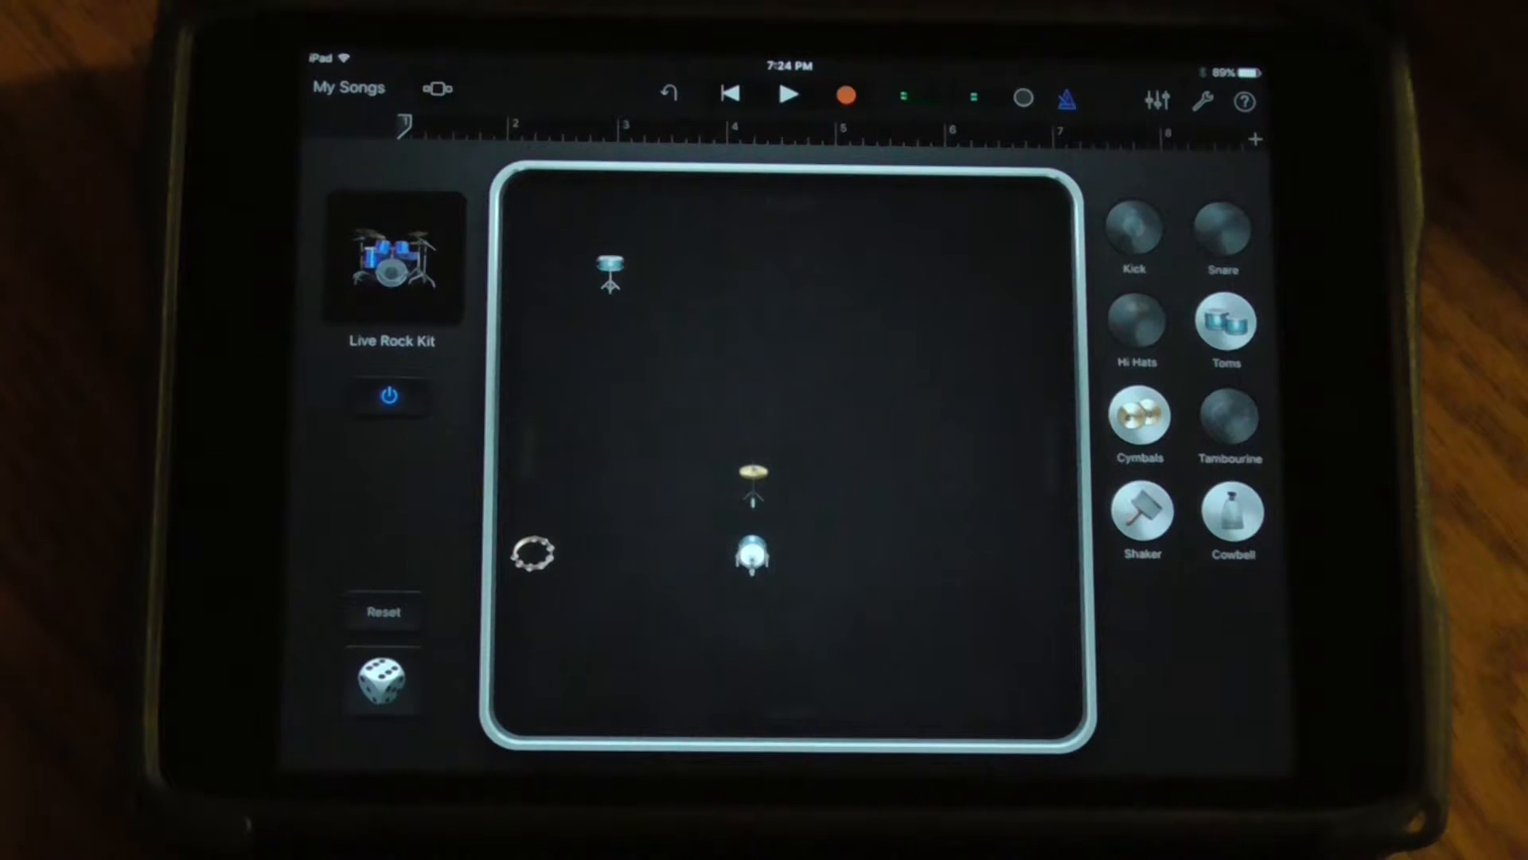
{"action": "left_click", "coordinate": [1226, 324]}
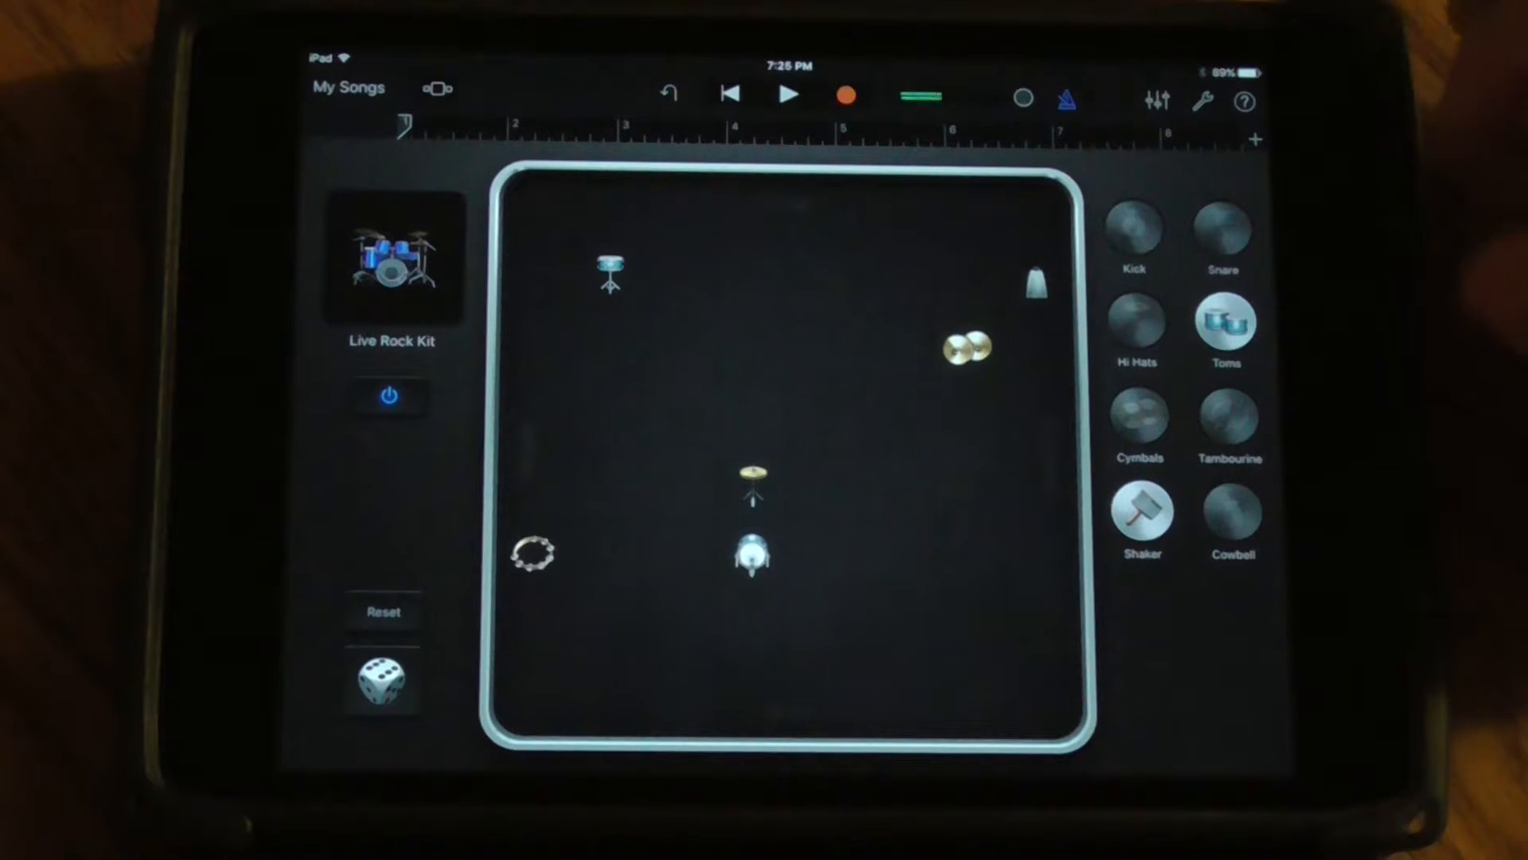
{"action": "left_click", "coordinate": [1226, 327]}
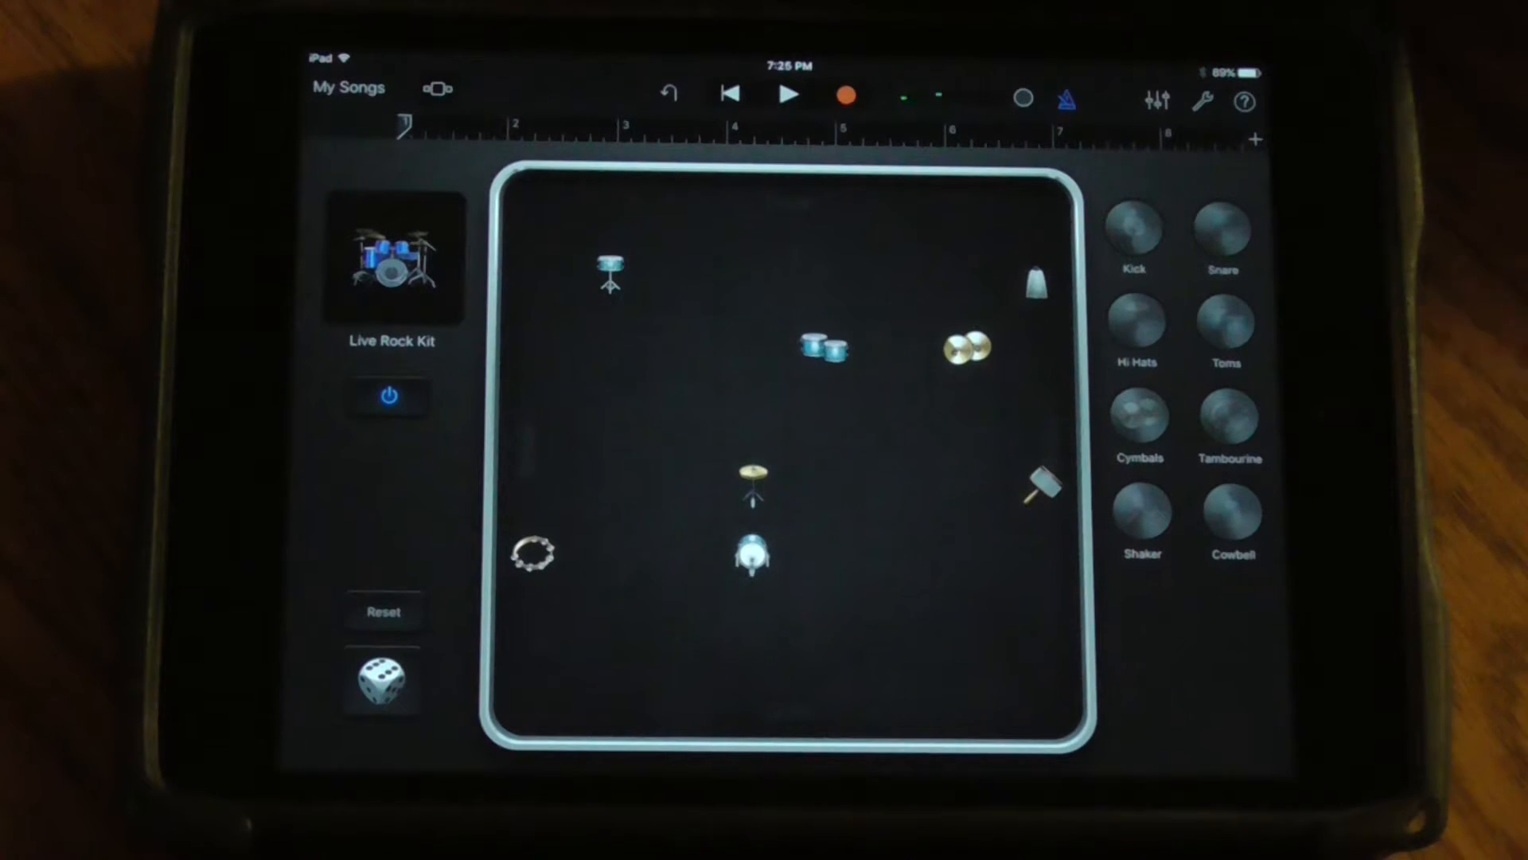
Record the arranged Smart Drums pattern into the song
{"action": "left_click", "coordinate": [790, 95]}
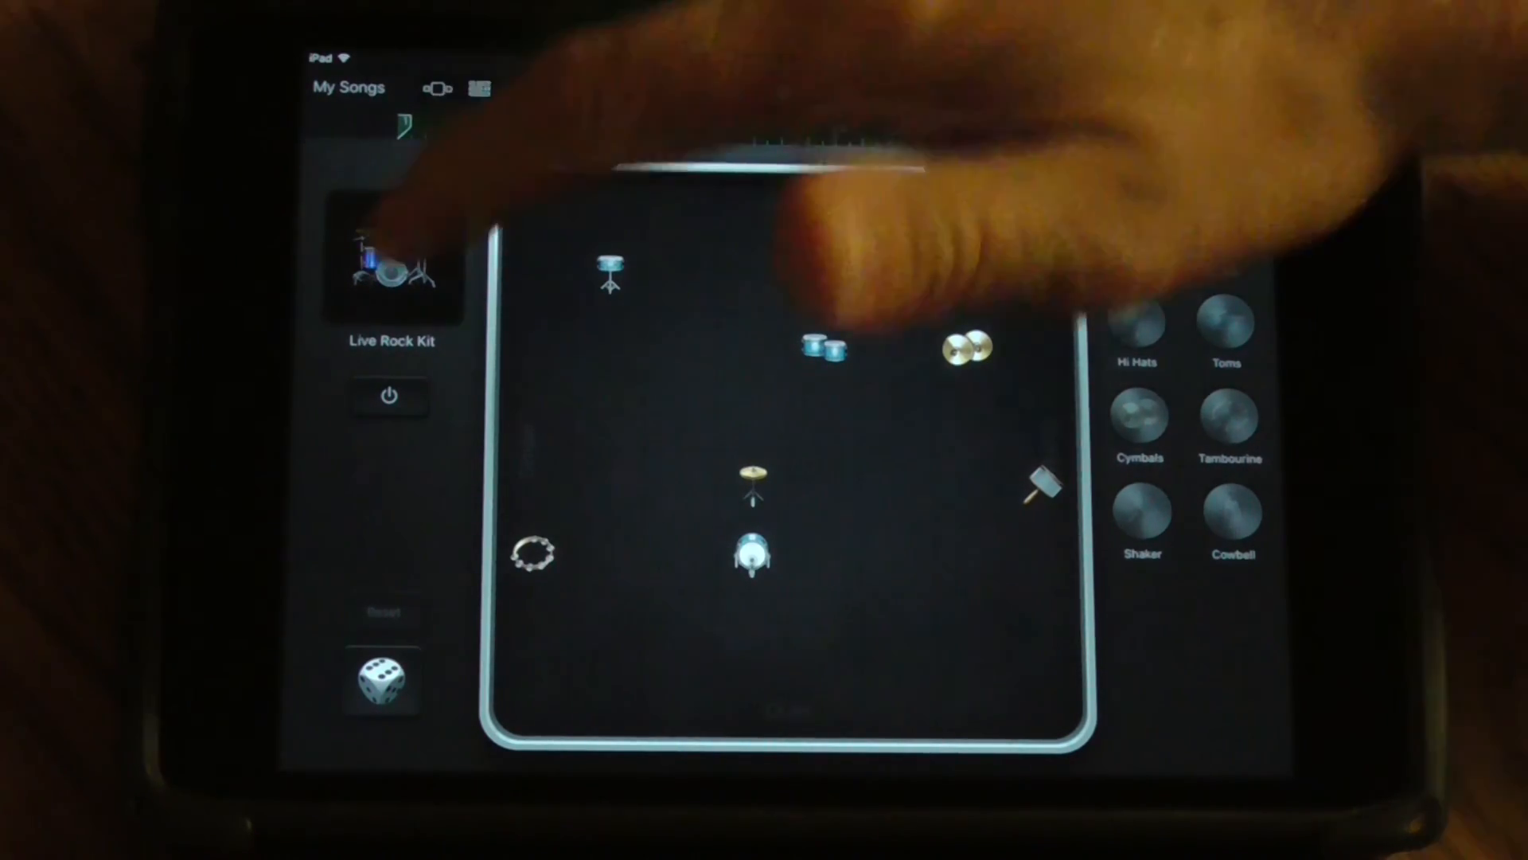
Open the drum kit list again, with Live Rock Kit still current
{"action": "left_click", "coordinate": [391, 258]}
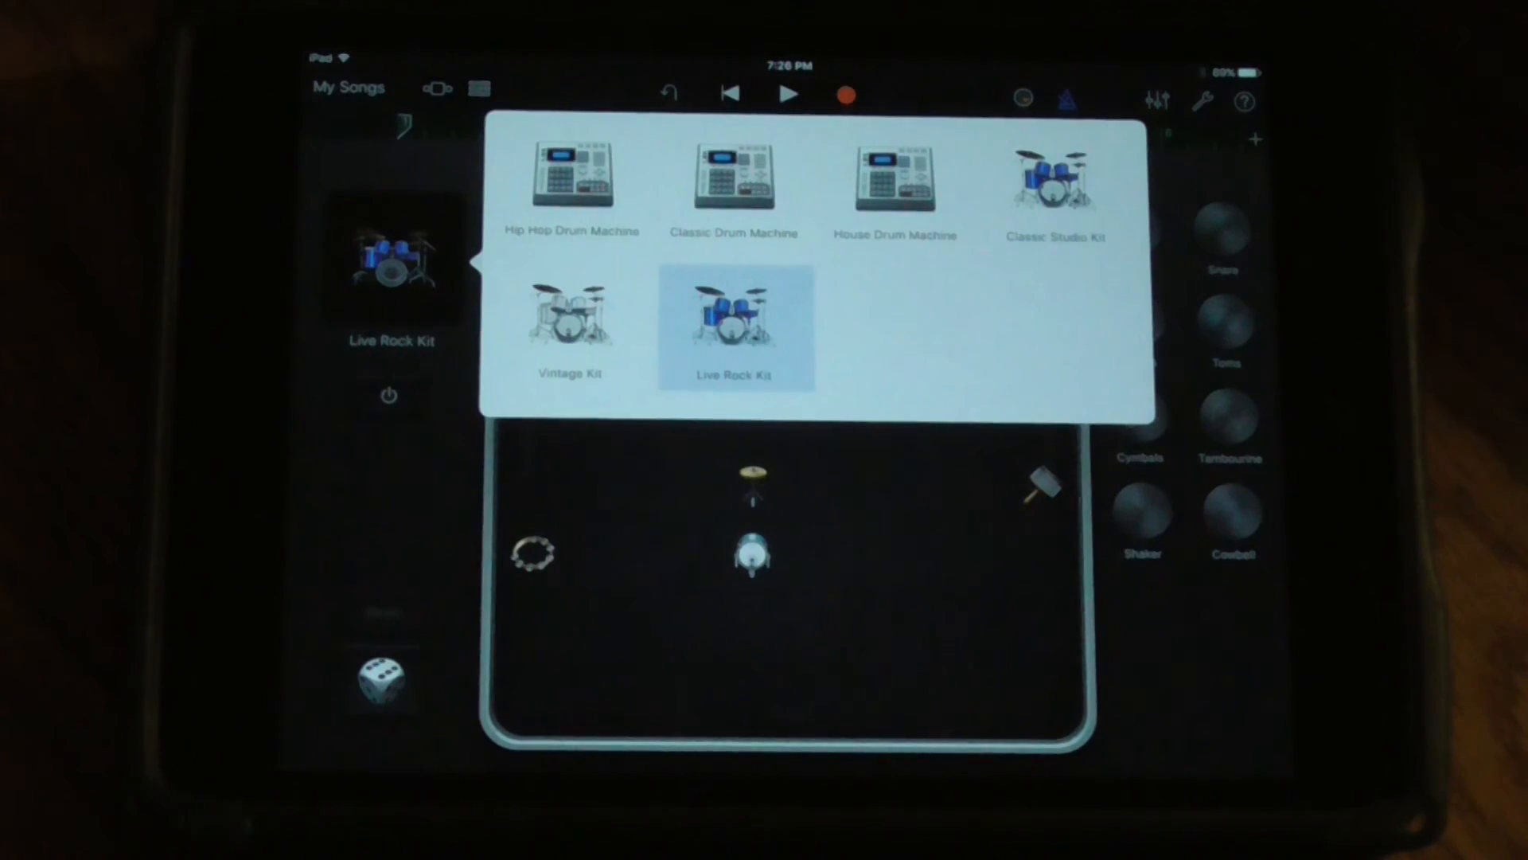